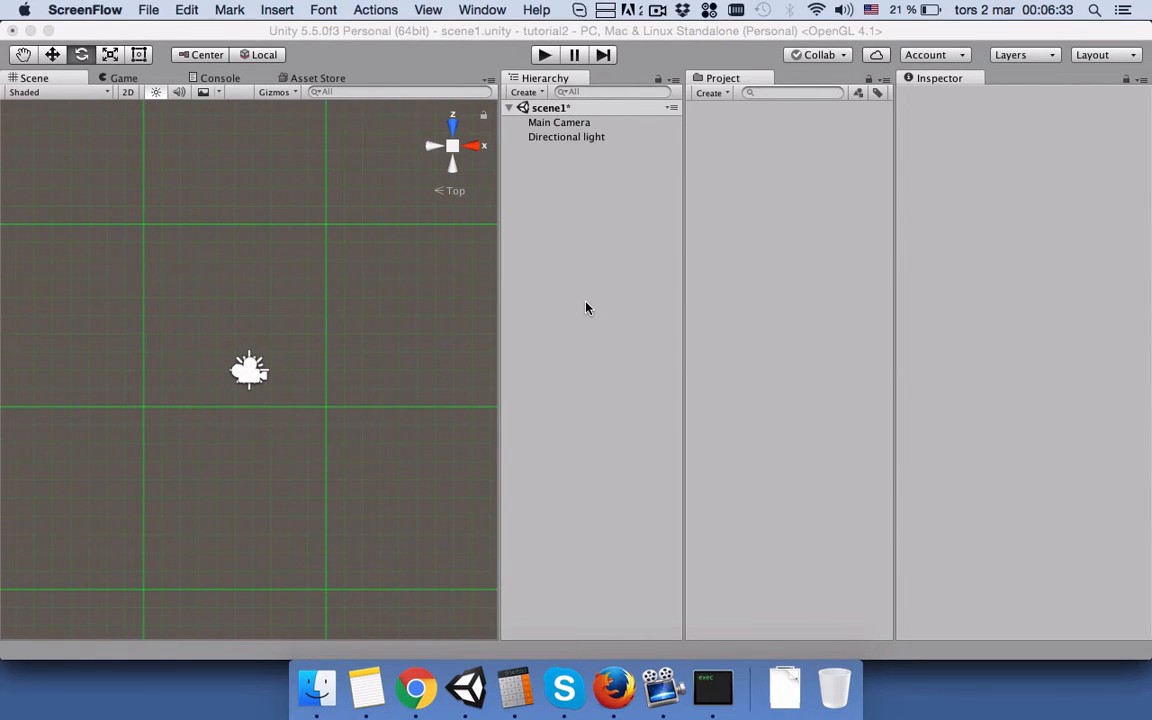
pyautogui.moveTo(208, 54)
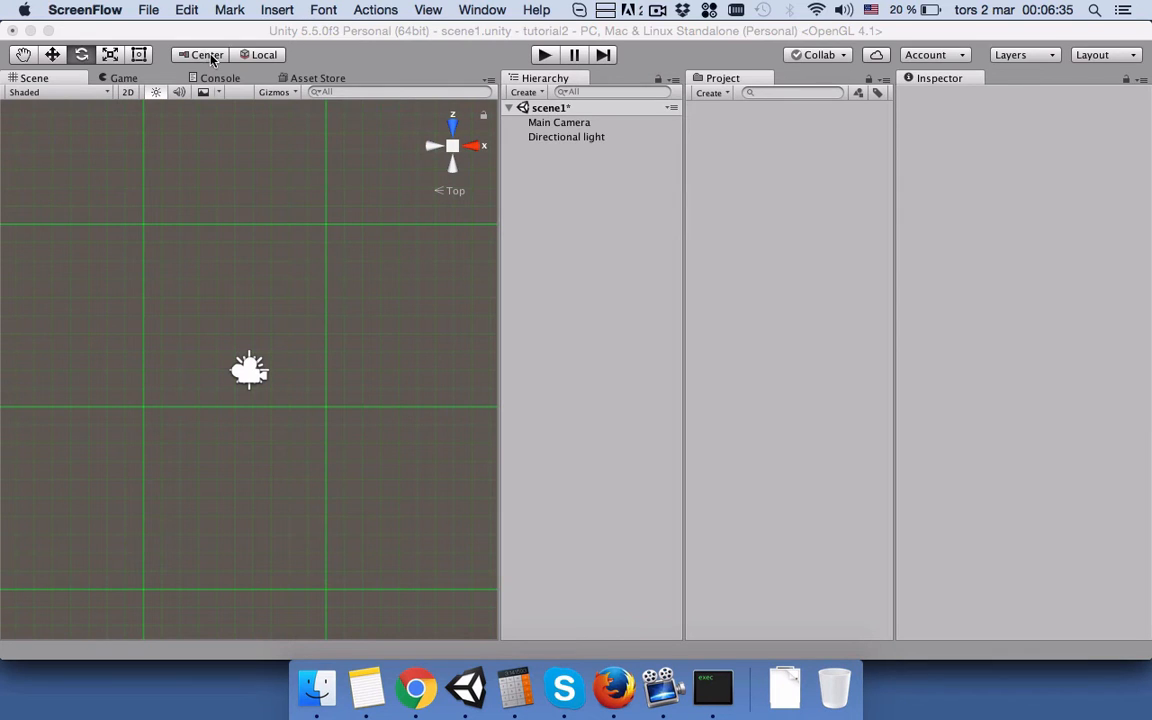
# Step: Switch the handle position toggle from Center to Pivot
pyautogui.click(208, 54)
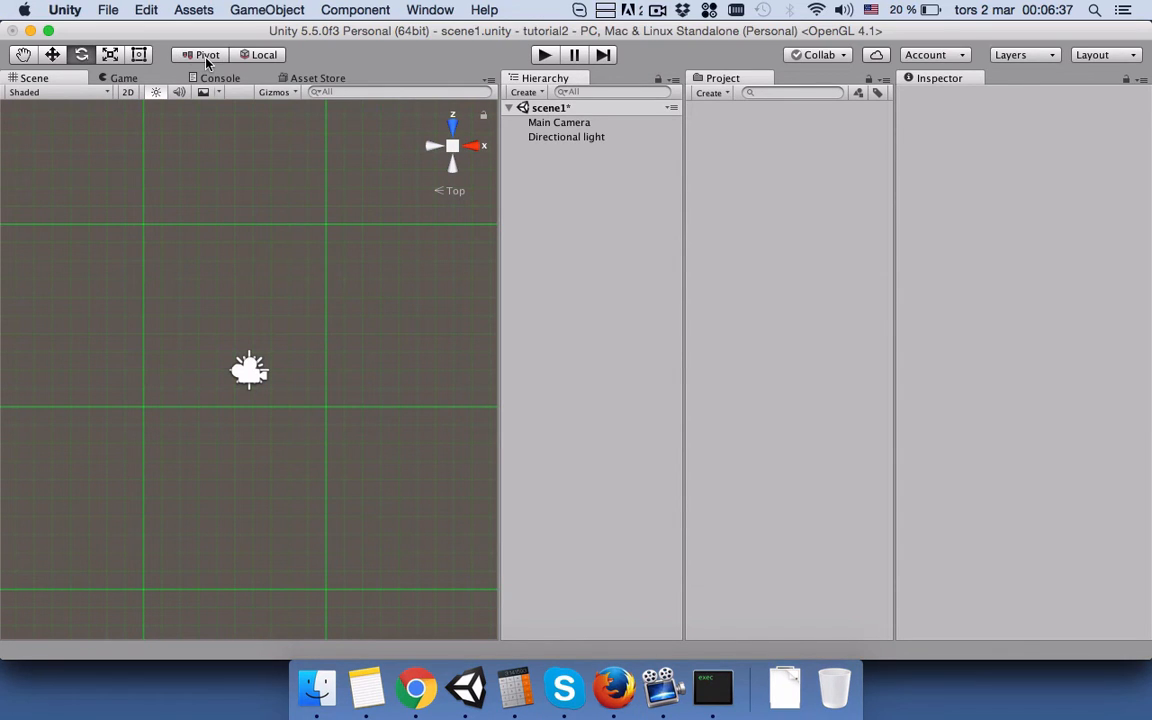
pyautogui.moveTo(208, 54)
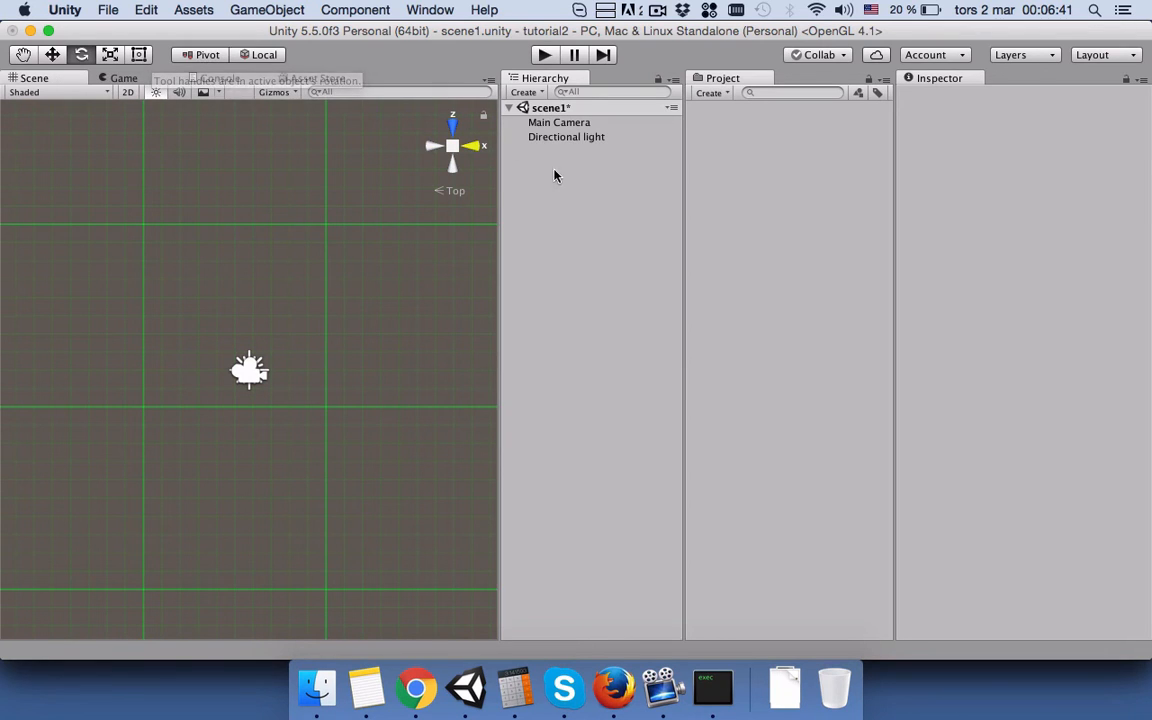
# Step: Create a new Cube from the Hierarchy's 3D Object list
pyautogui.click(524, 92)
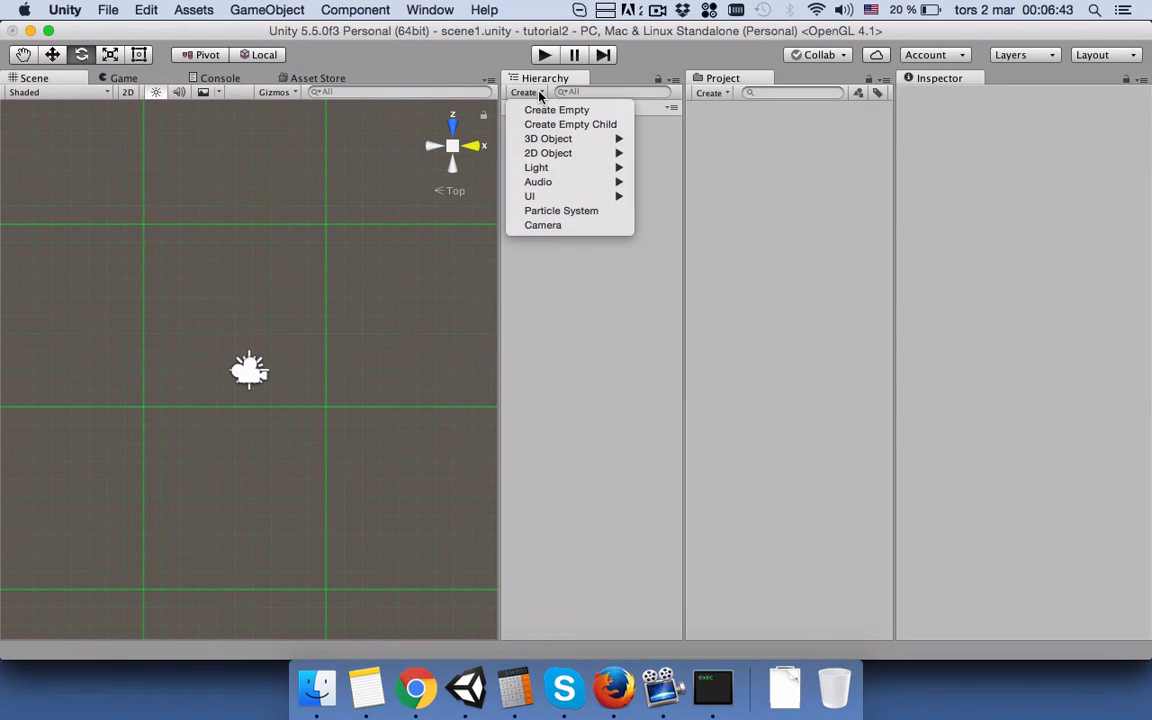
pyautogui.moveTo(548, 138)
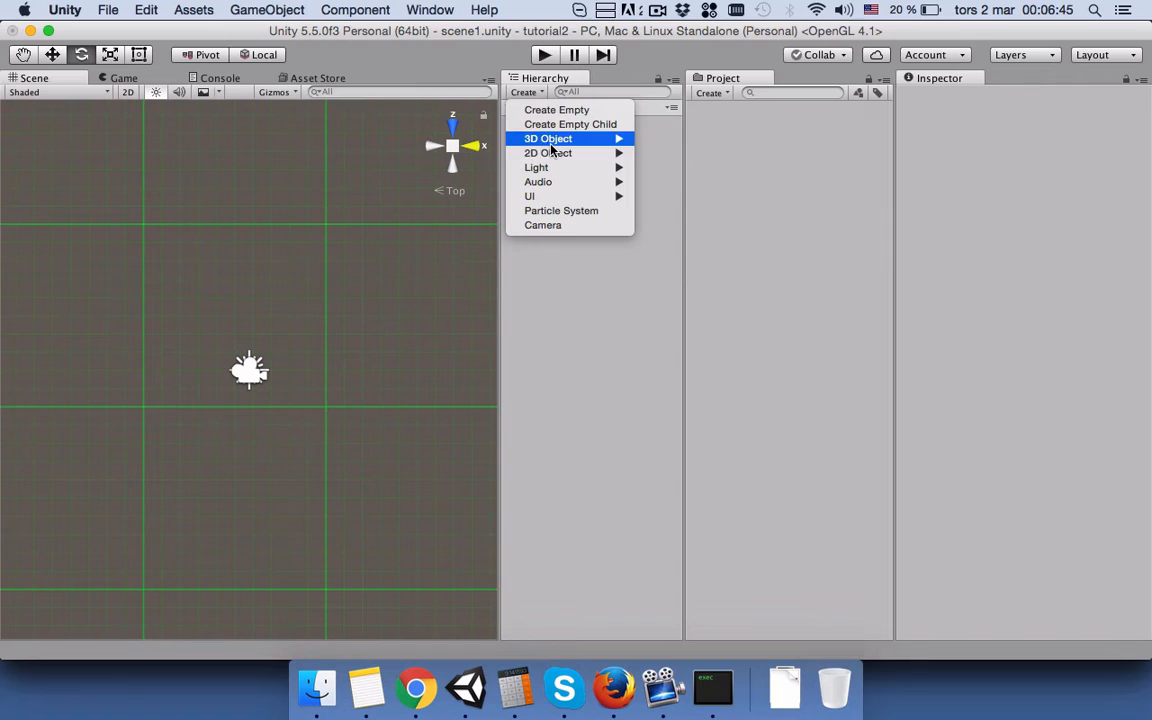
pyautogui.moveTo(548, 138)
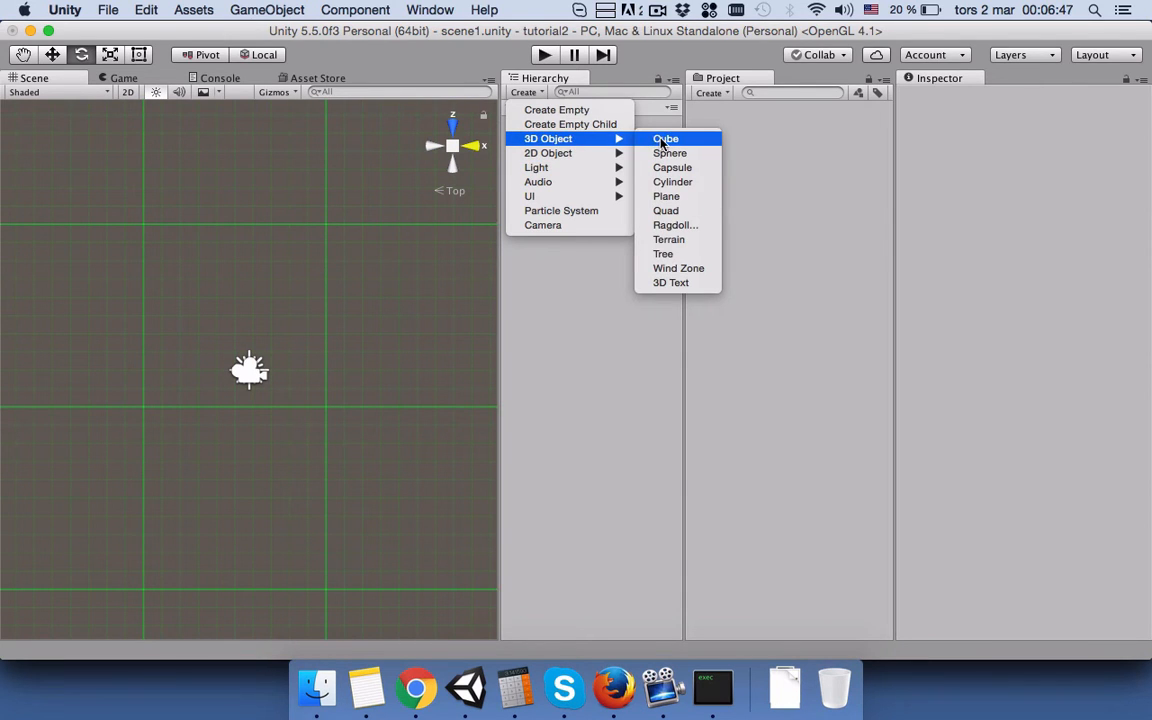
pyautogui.click(664, 140)
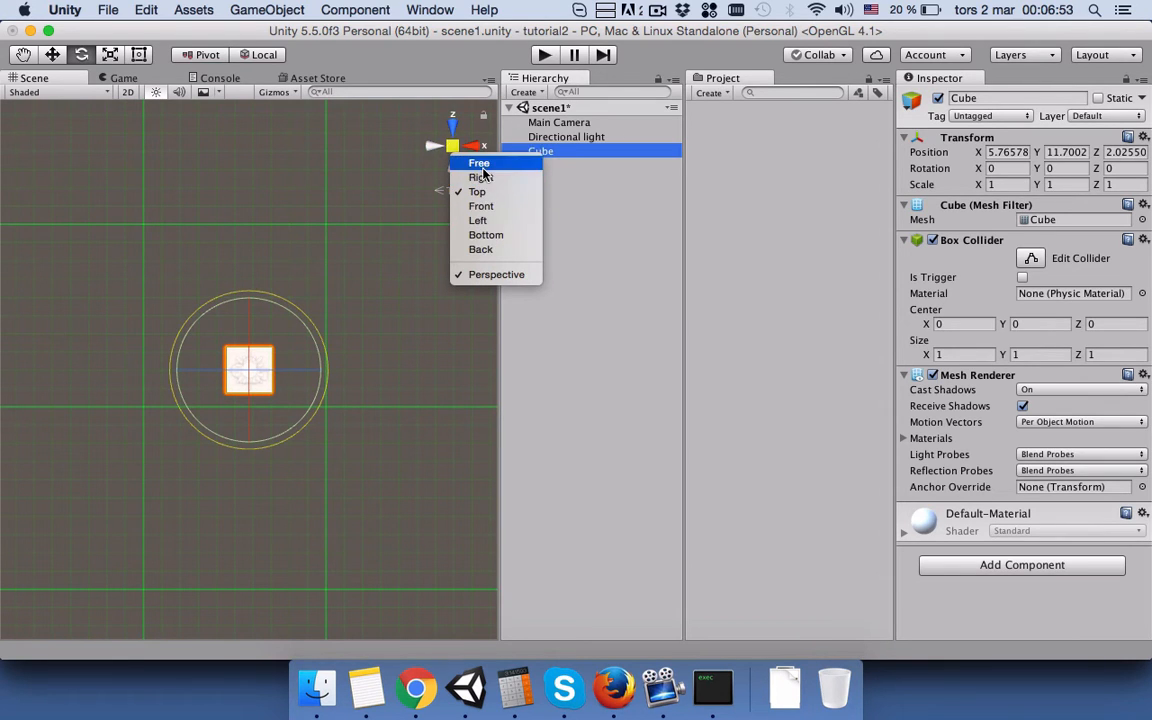
# Step: Scale the cube to about 2.46, 1, 0.37, duplicate it, and move Cube (1) below
pyautogui.click(476, 192)
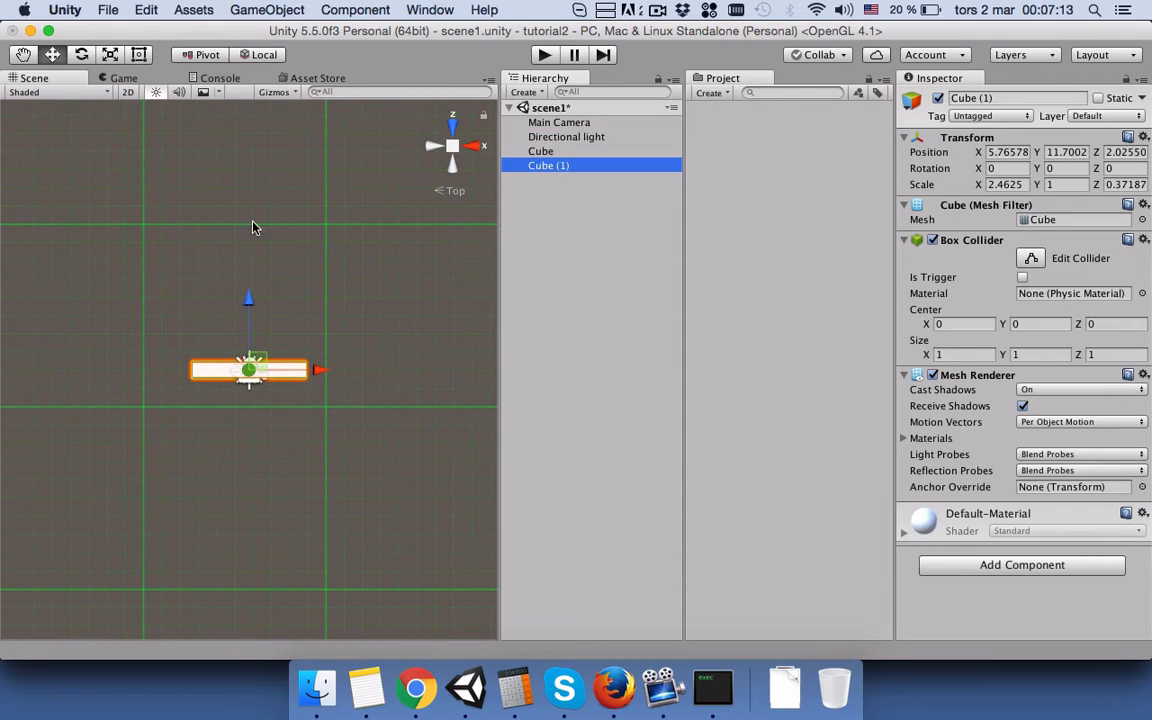
pyautogui.moveTo(248, 368); pyautogui.dragTo(248, 428)
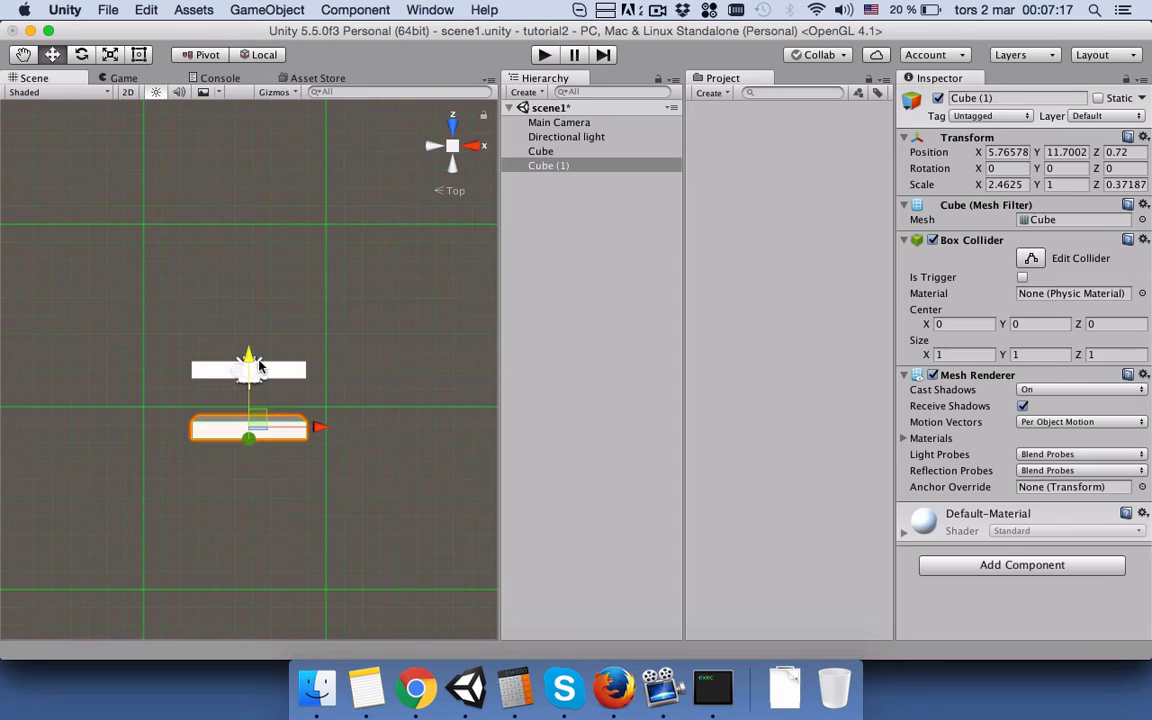
pyautogui.moveTo(528, 228)
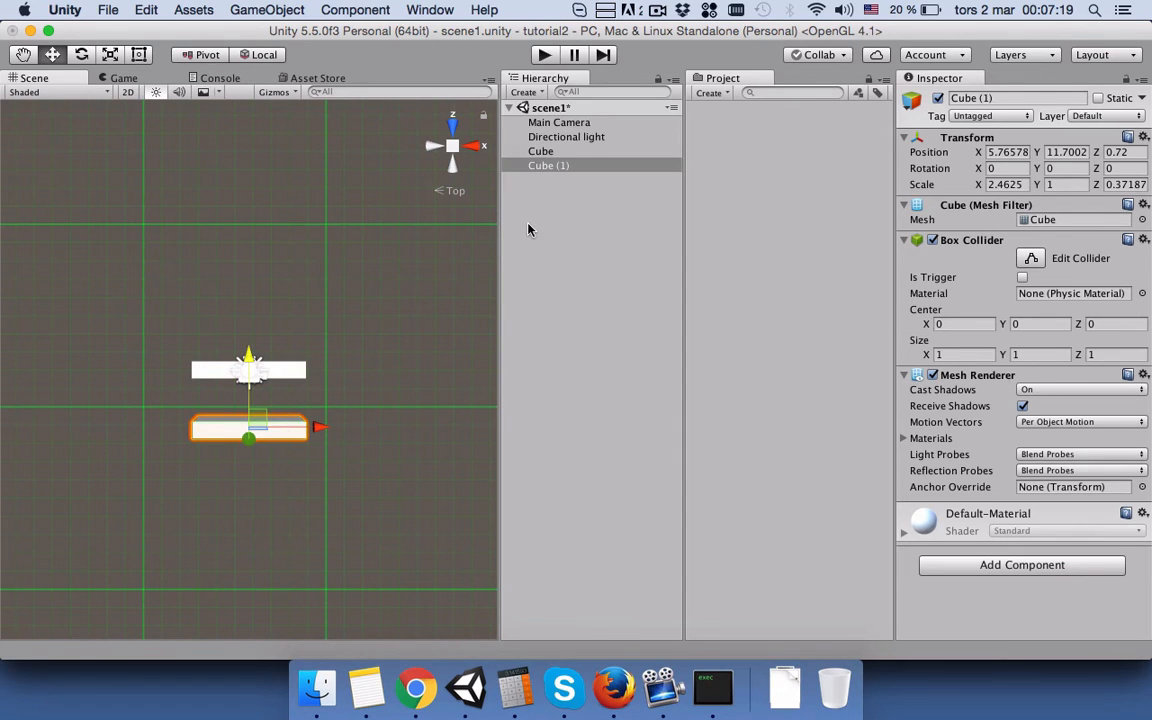
pyautogui.moveTo(564, 172)
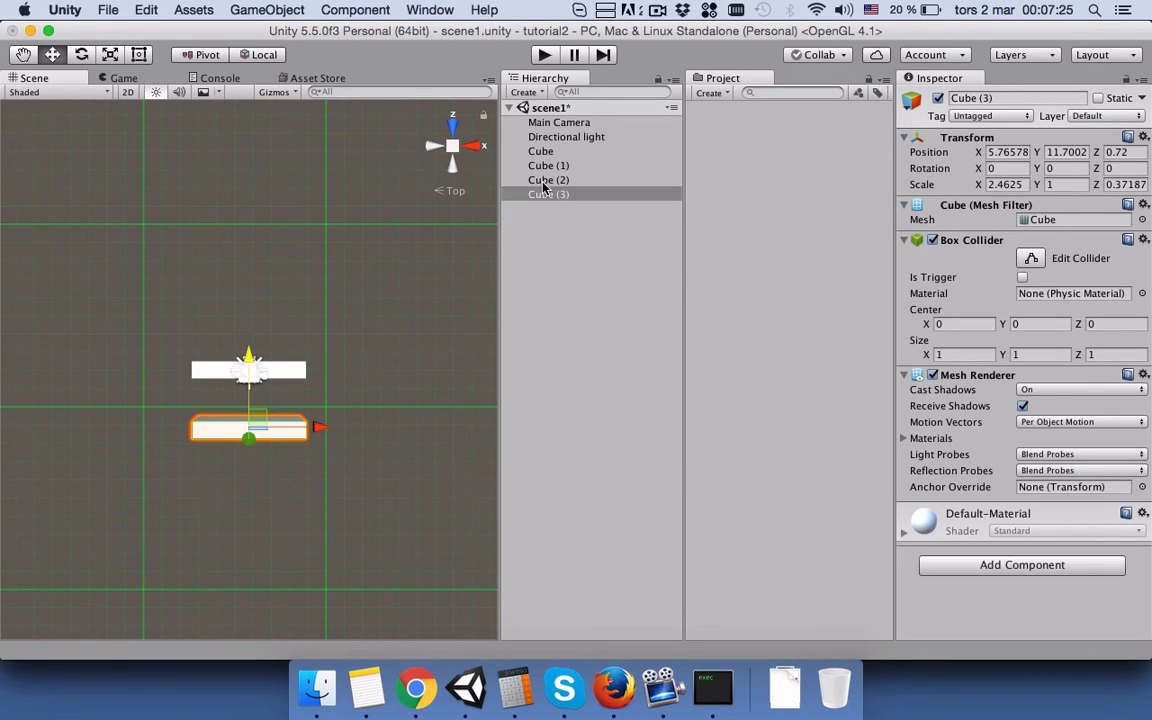
# Step: Rotate Cube (2) and Cube (3) 90° on Y and move them to the box's left and right ends
pyautogui.click(548, 180)
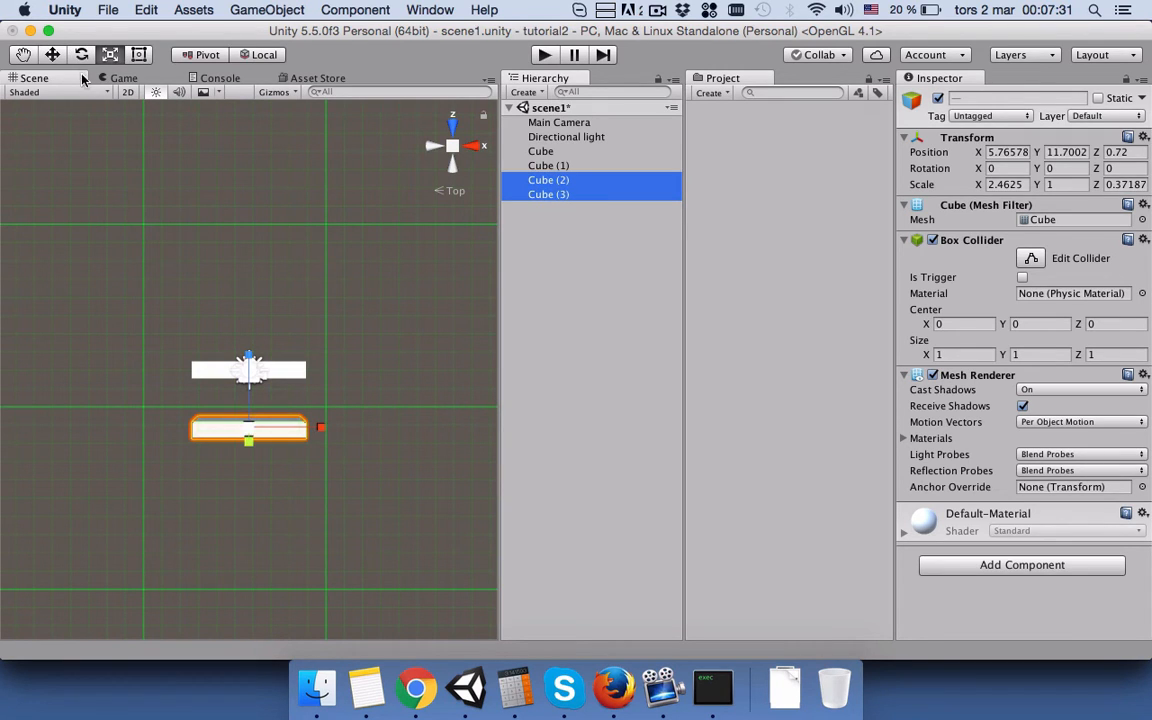
pyautogui.click(80, 54)
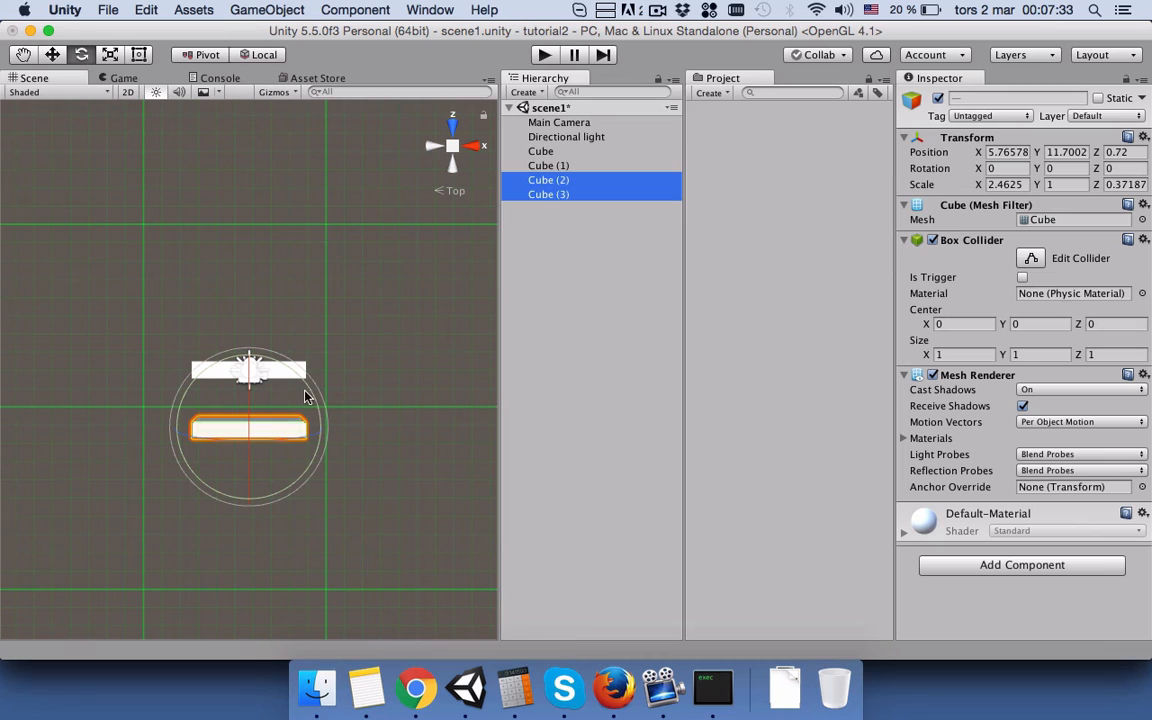
pyautogui.moveTo(304, 396); pyautogui.dragTo(146, 270)
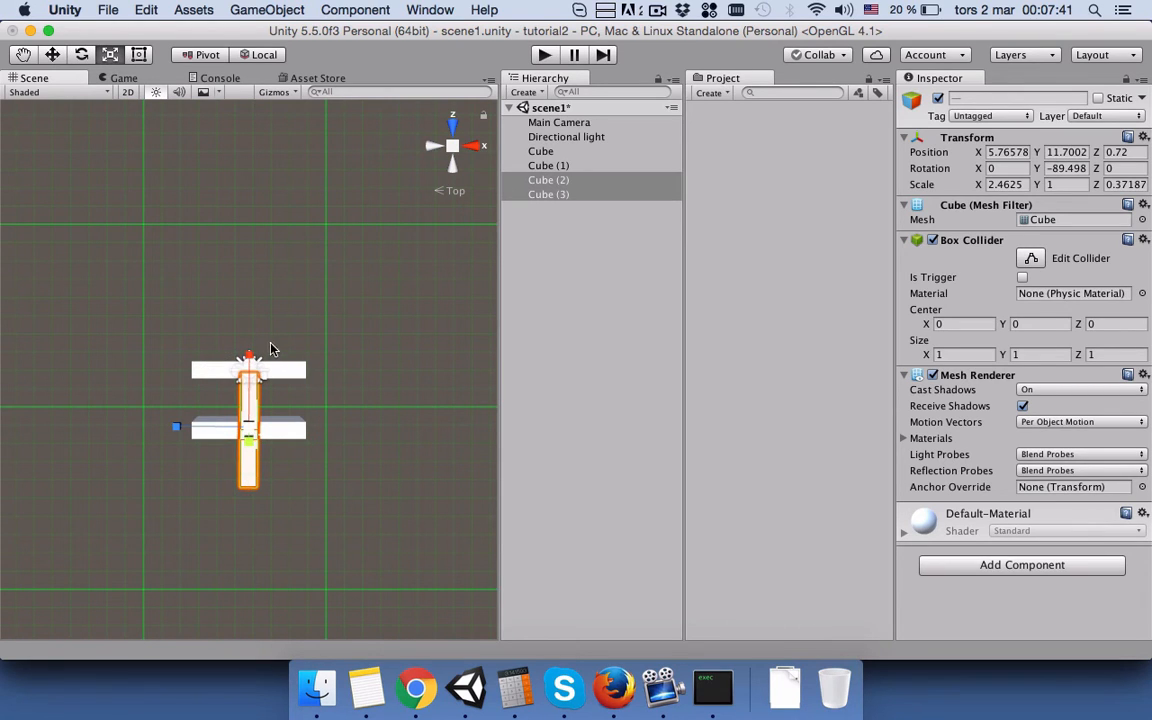
pyautogui.moveTo(248, 356); pyautogui.dragTo(248, 372)
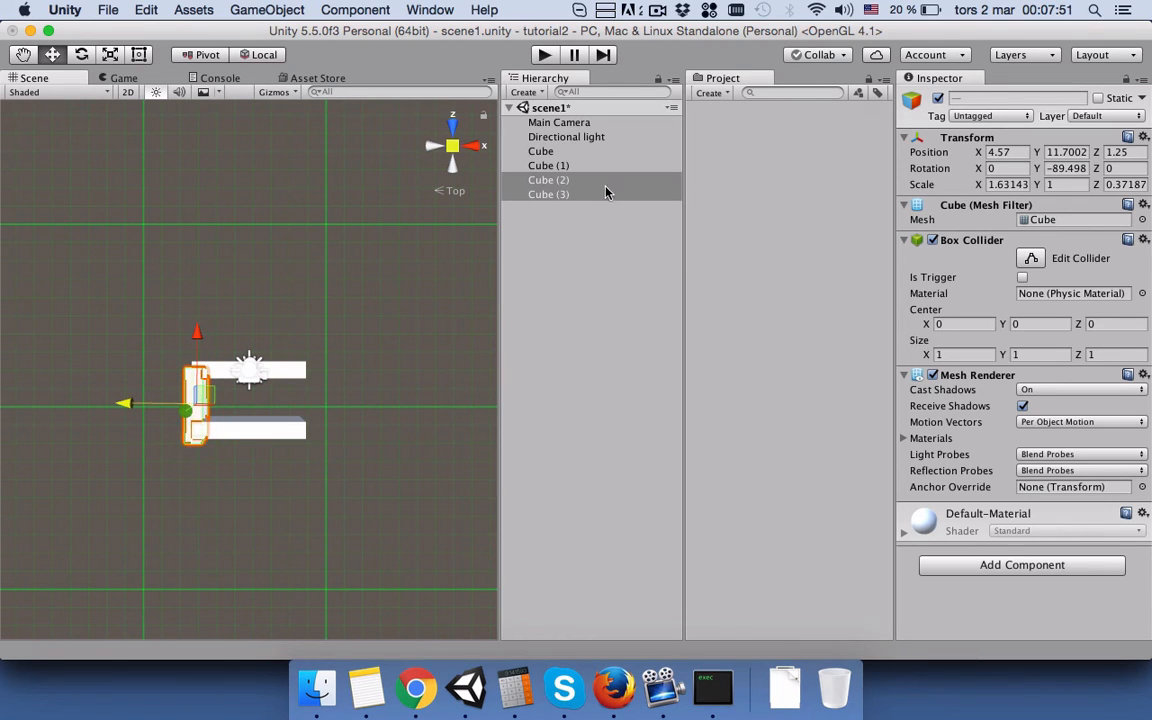
pyautogui.click(548, 194)
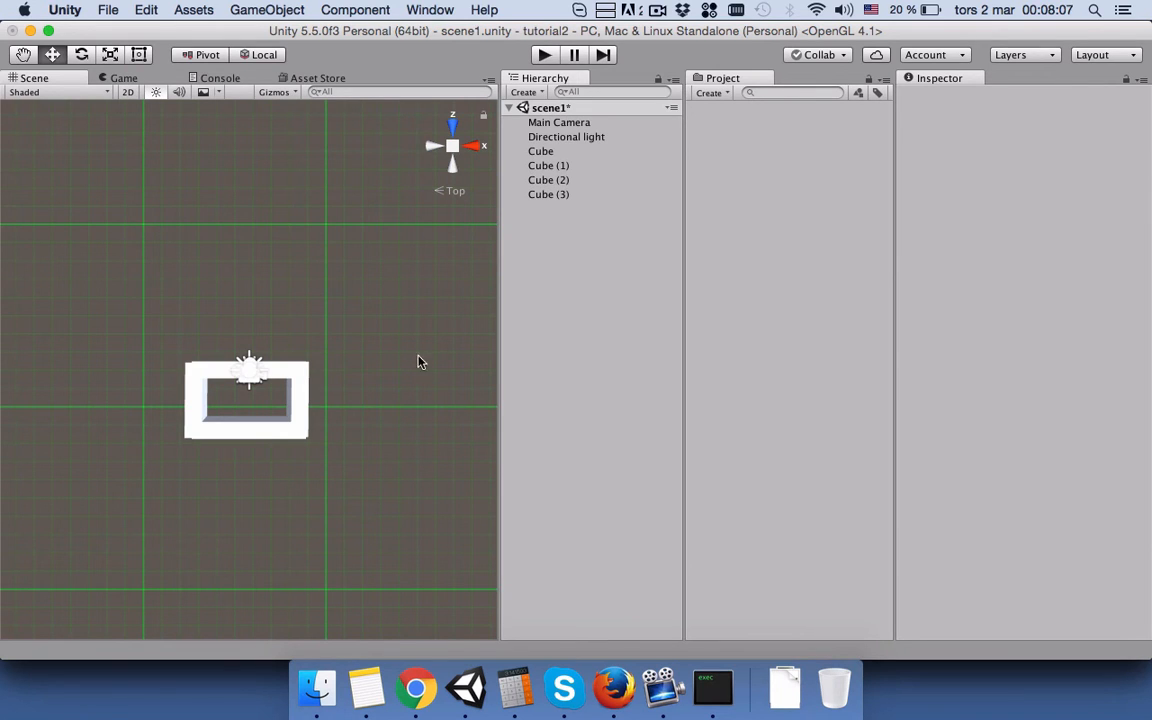
pyautogui.moveTo(284, 402)
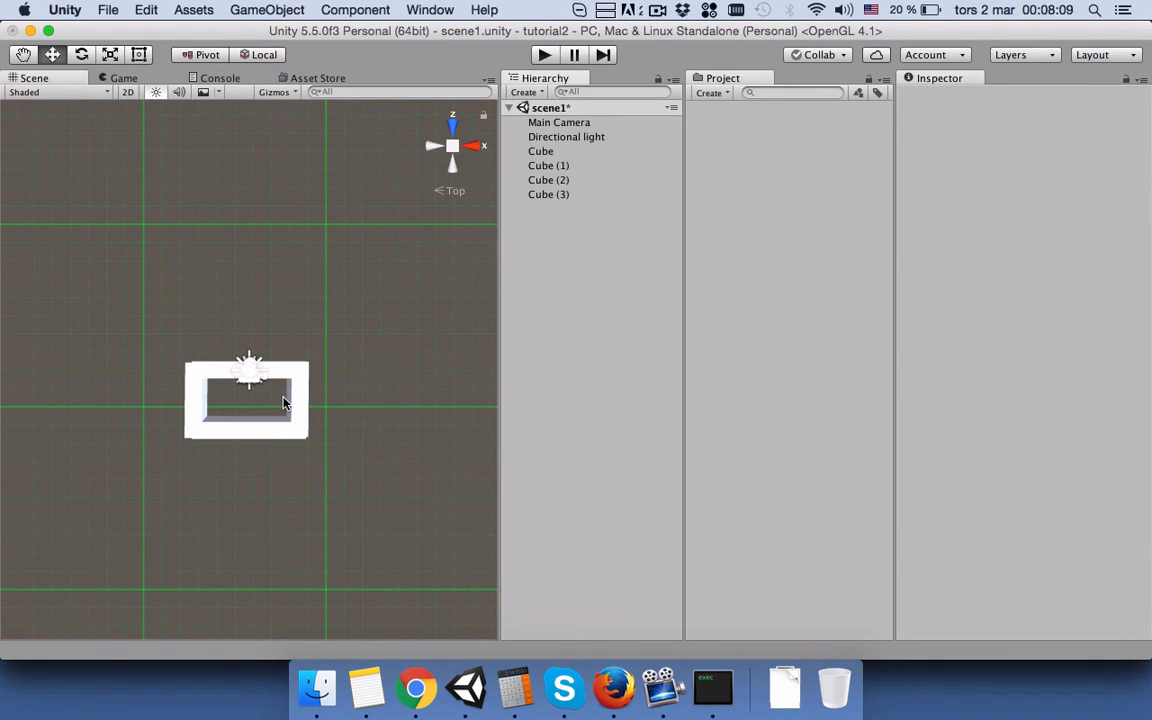
pyautogui.moveTo(310, 430)
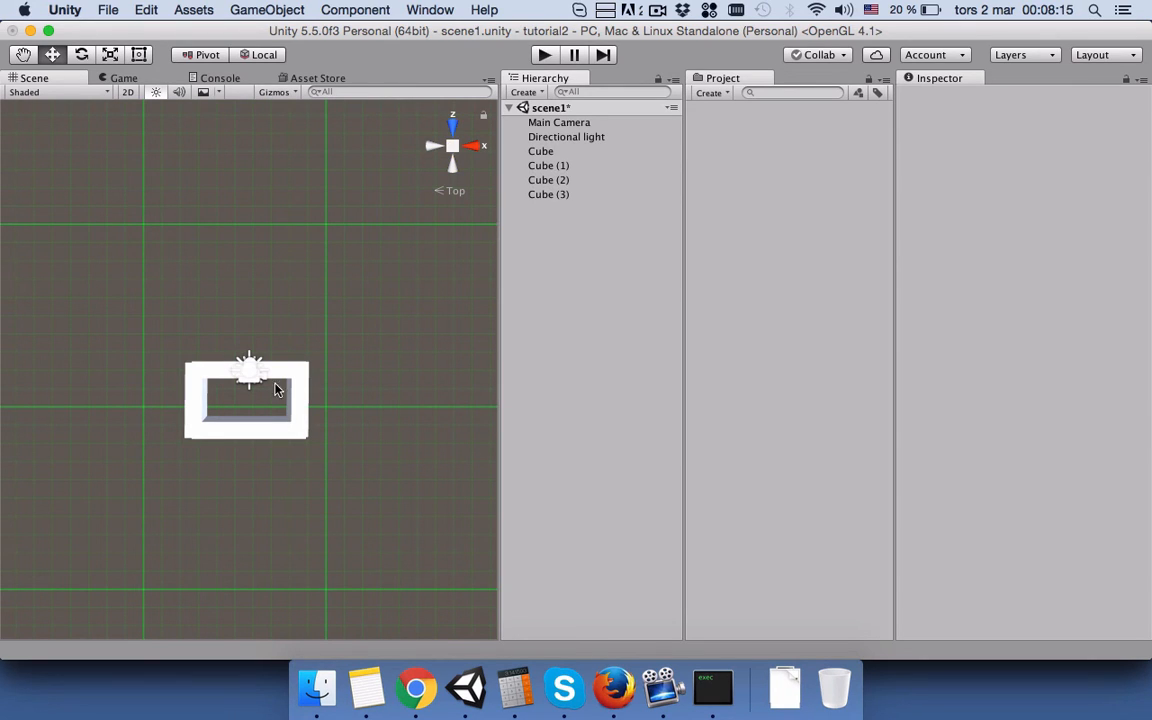
pyautogui.moveTo(260, 330)
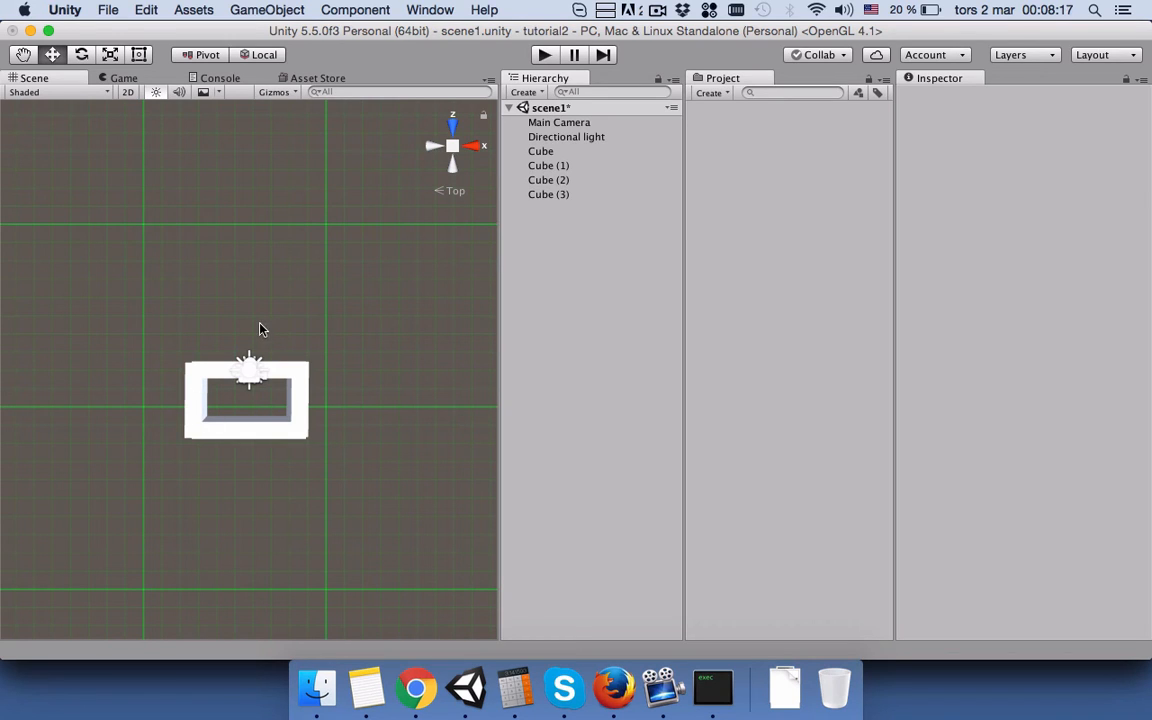
pyautogui.moveTo(498, 164)
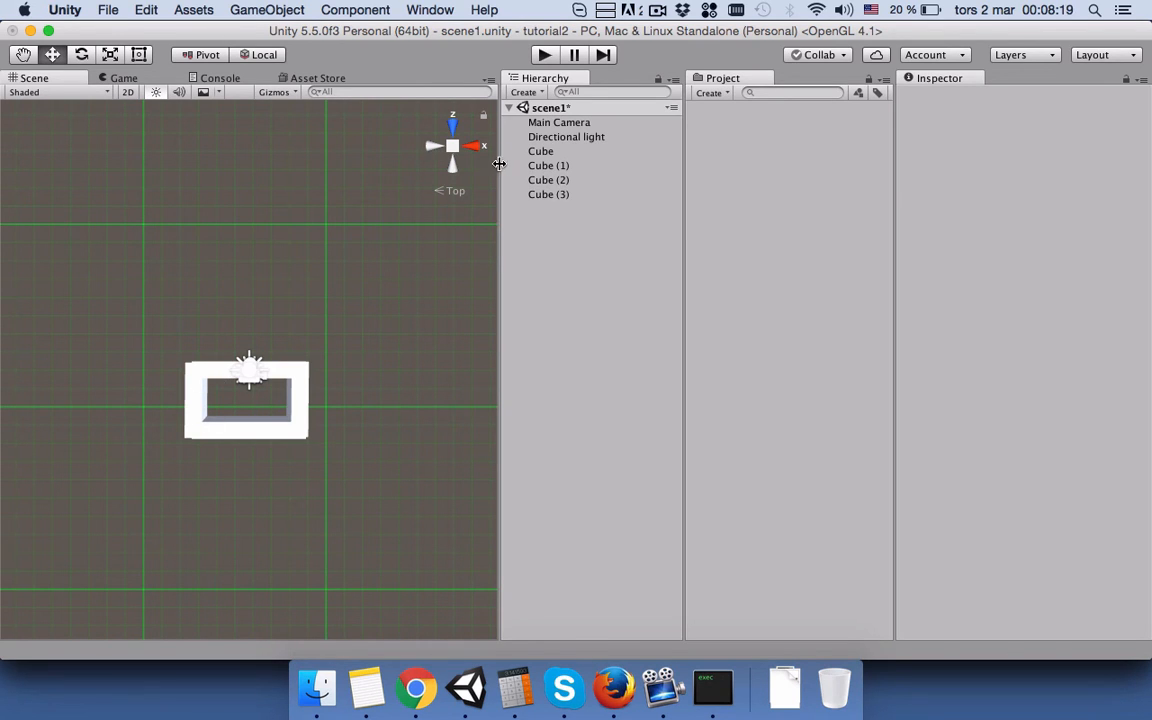
# Step: Select all four walls and try rotating them in Pivot mode, then undo
pyautogui.click(540, 150)
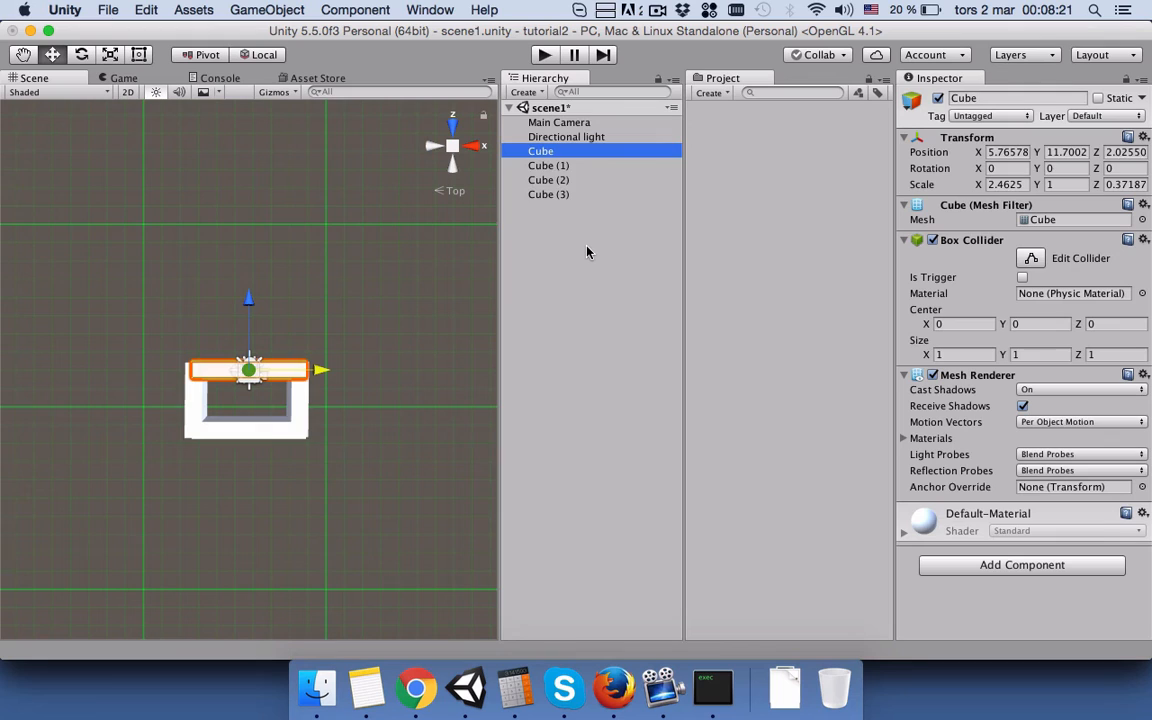
pyautogui.click(548, 194)
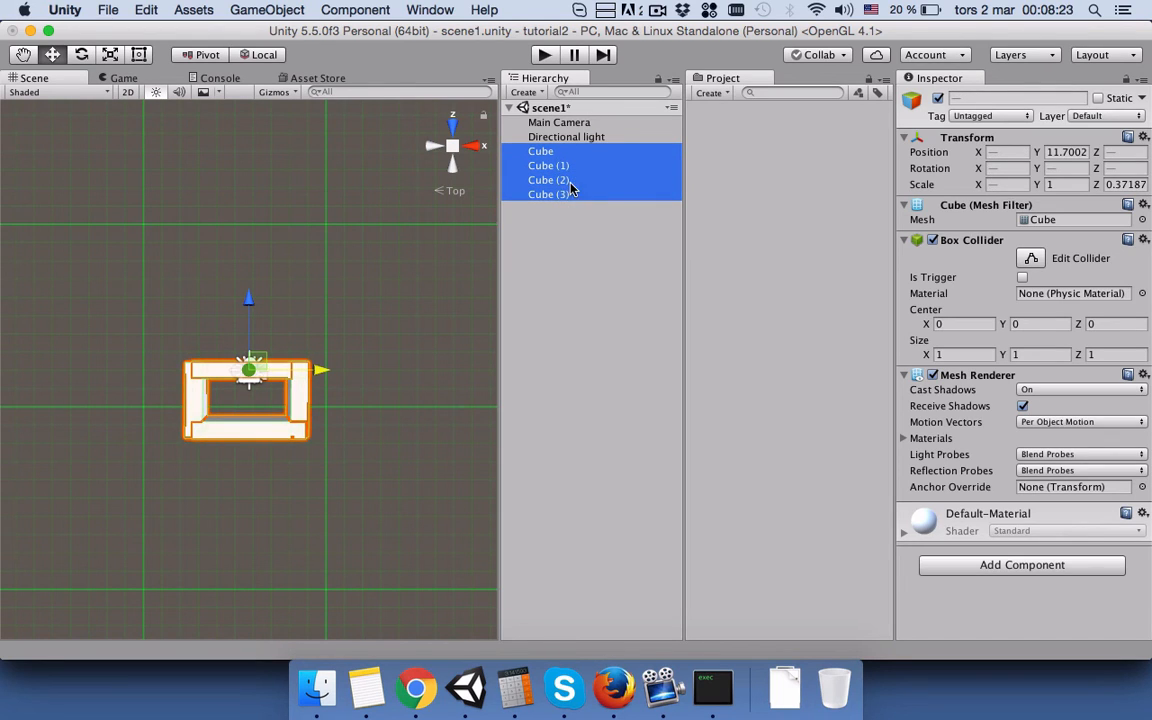
pyautogui.moveTo(108, 112)
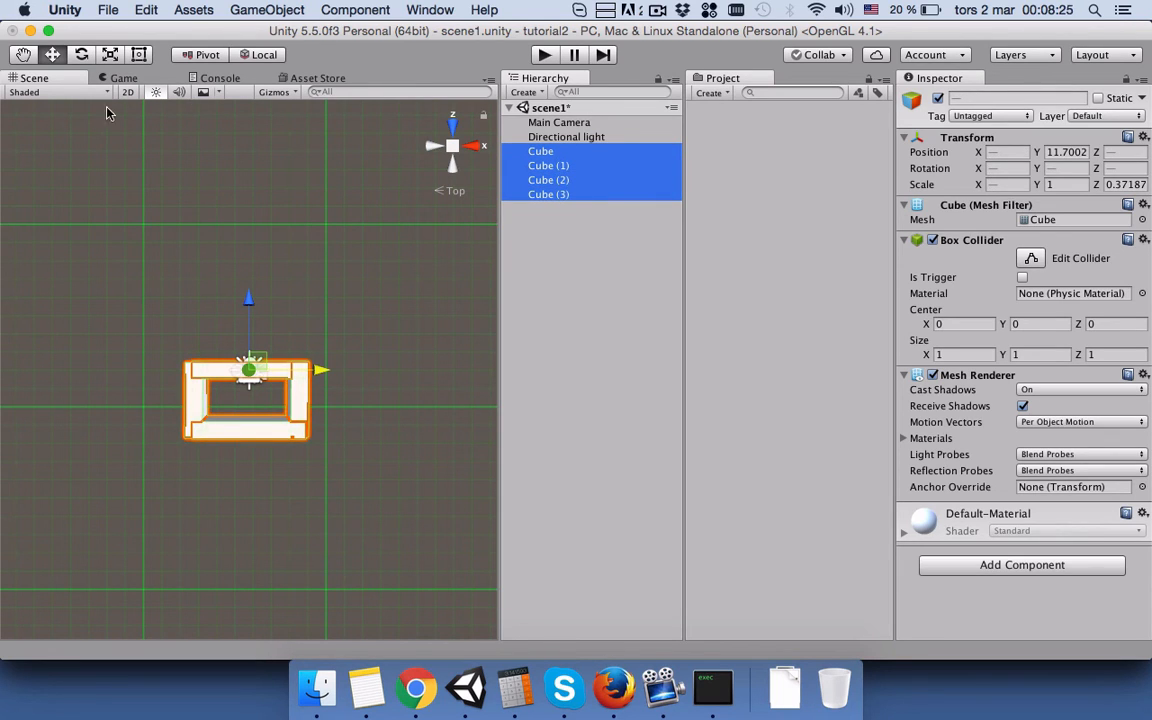
pyautogui.click(80, 54)
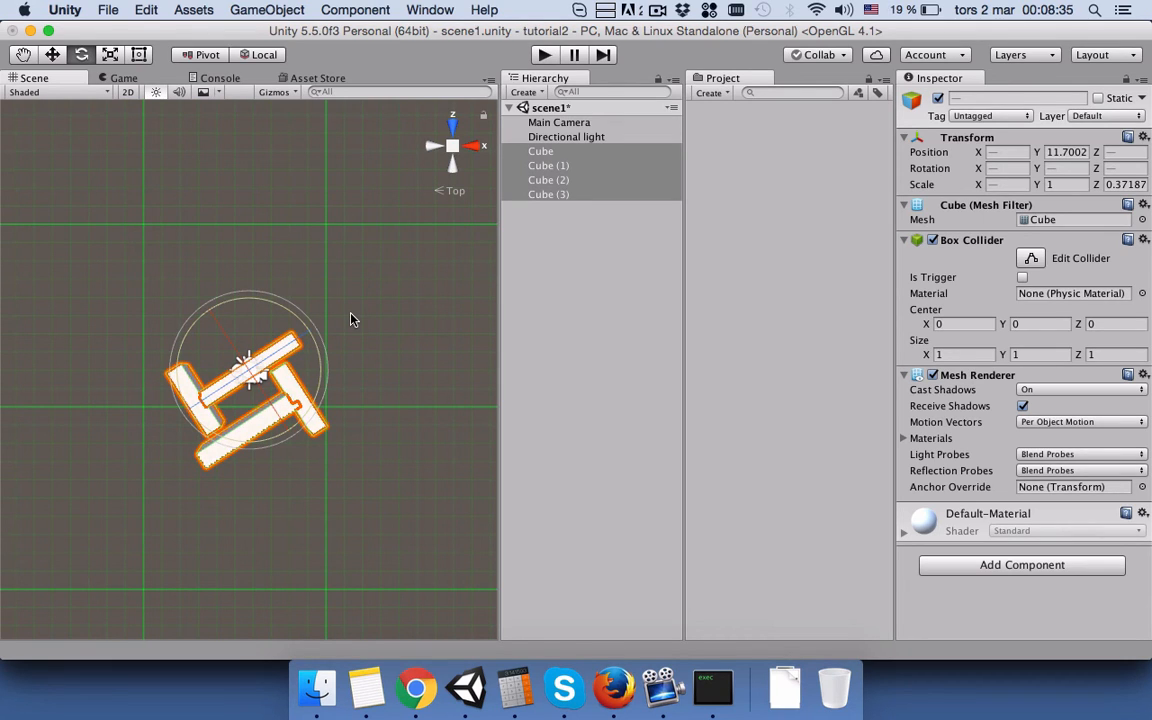
pyautogui.moveTo(276, 312)
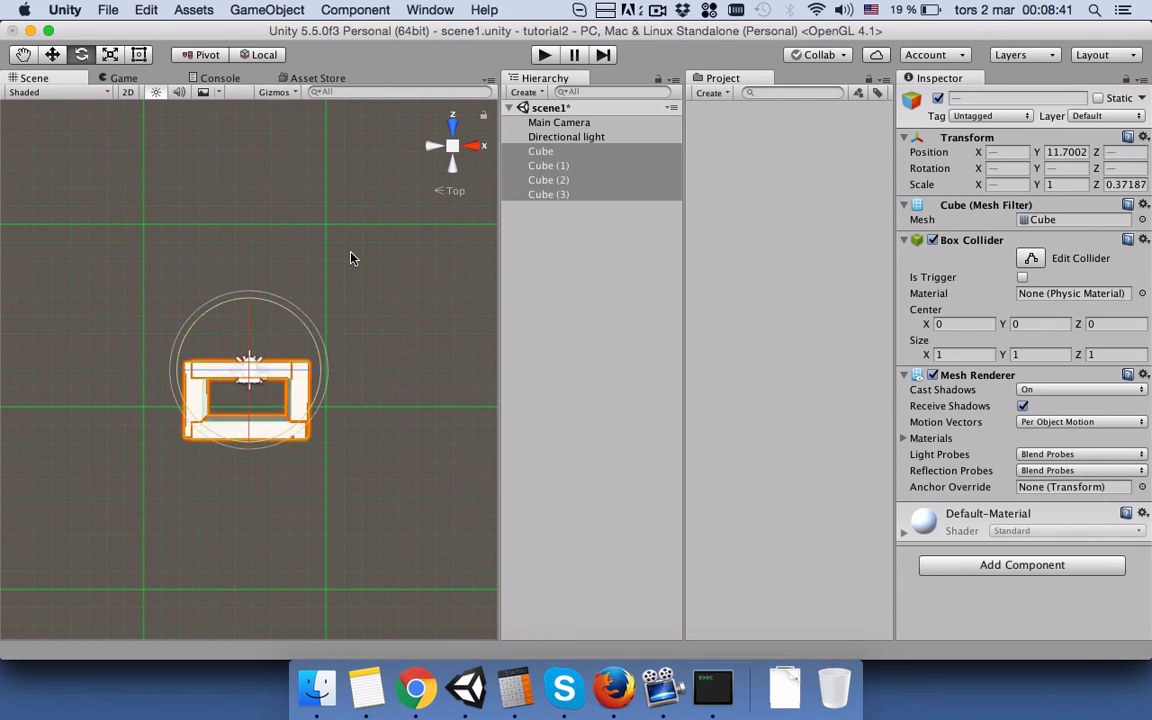
pyautogui.moveTo(456, 248)
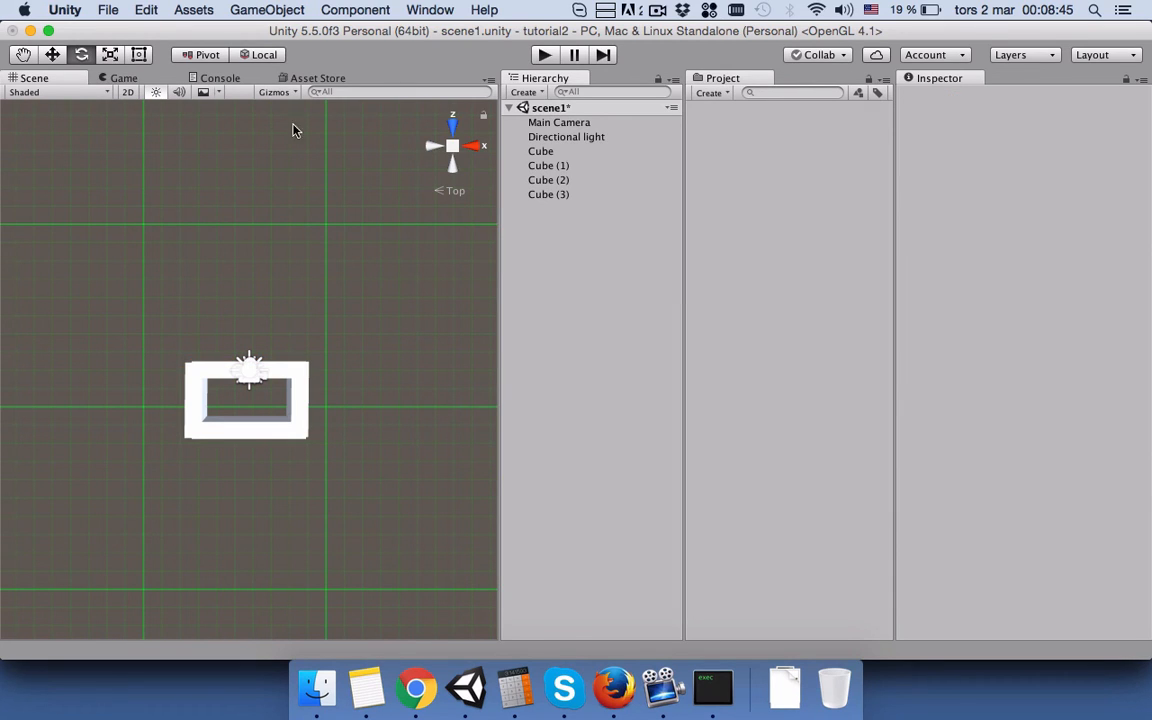
# Step: Set the handle position toggle to Center so rotations use the selection's centre
pyautogui.click(208, 54)
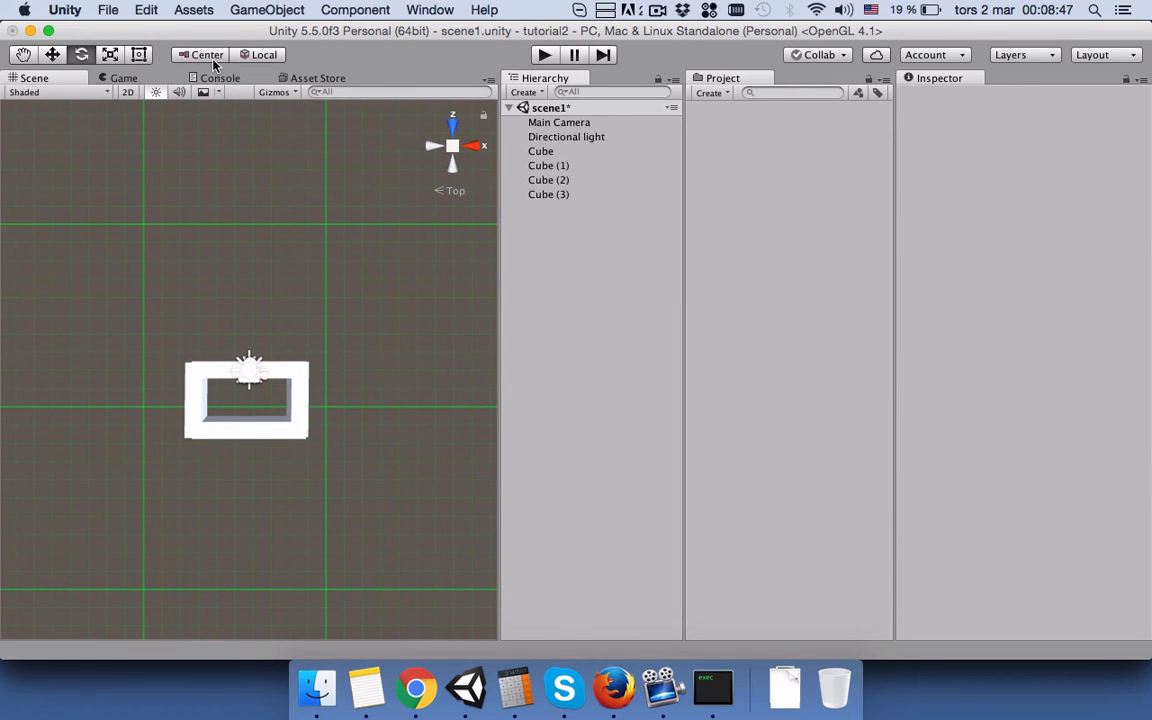
pyautogui.click(204, 54)
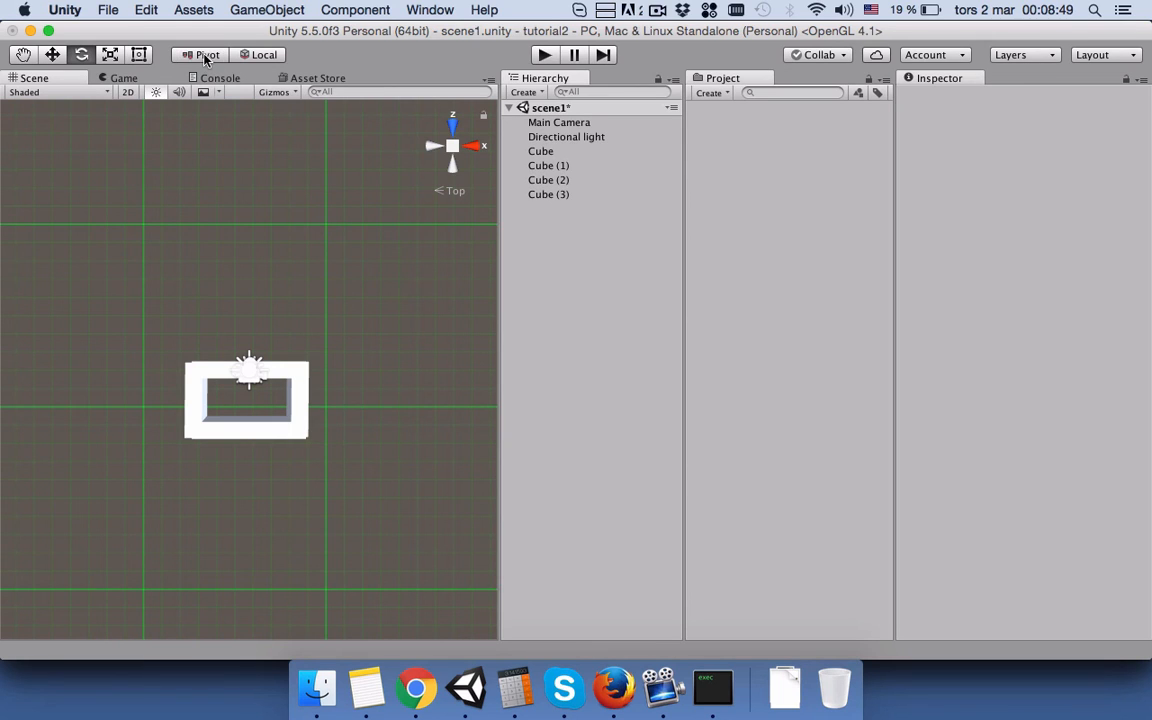
pyautogui.click(208, 54)
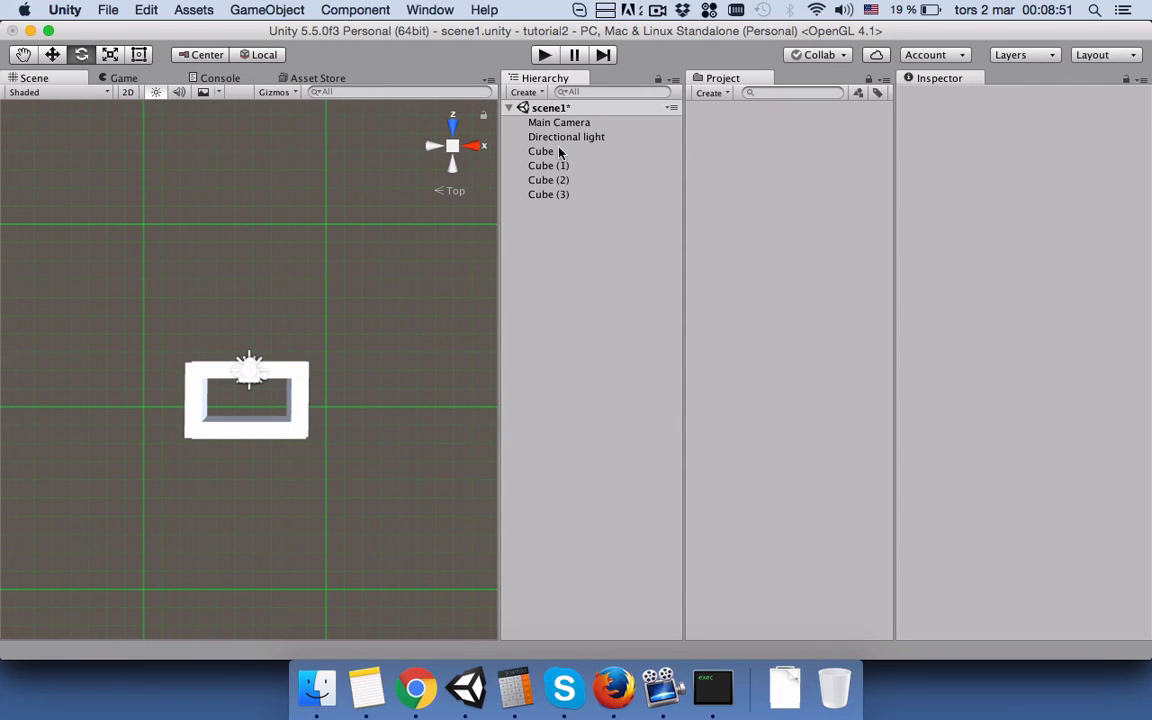
# Step: Rotate the four selected walls 90° around their shared centre, leaving Center mode set
pyautogui.click(540, 152)
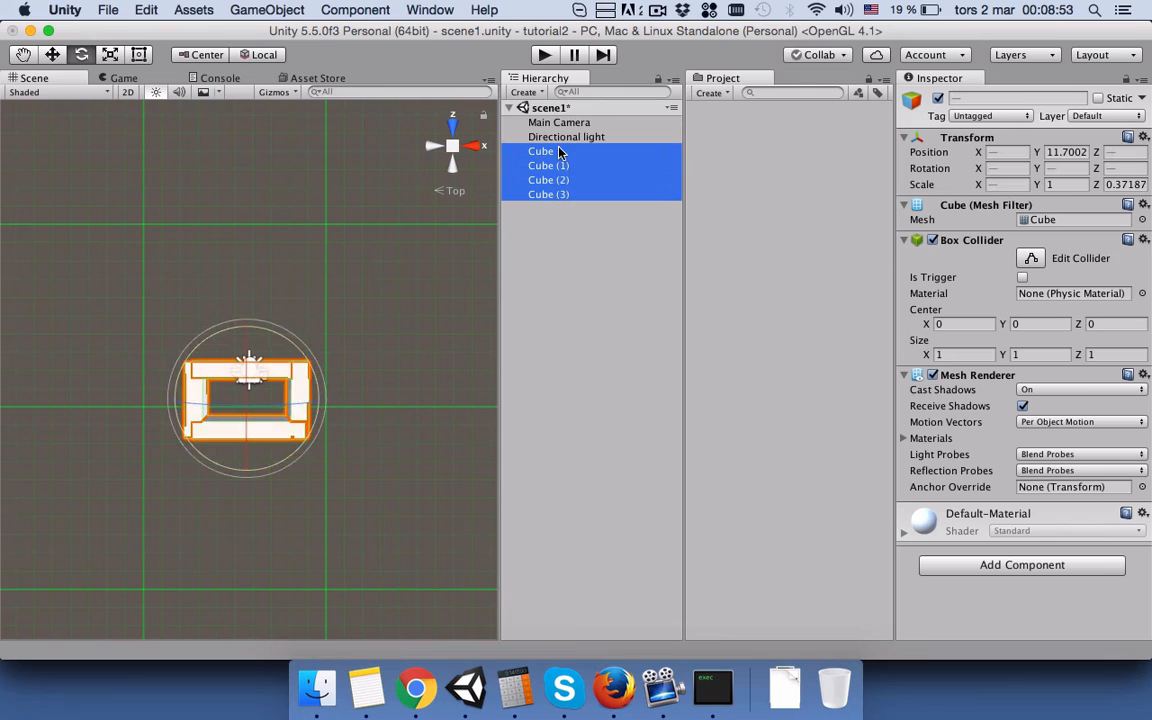
pyautogui.moveTo(324, 408)
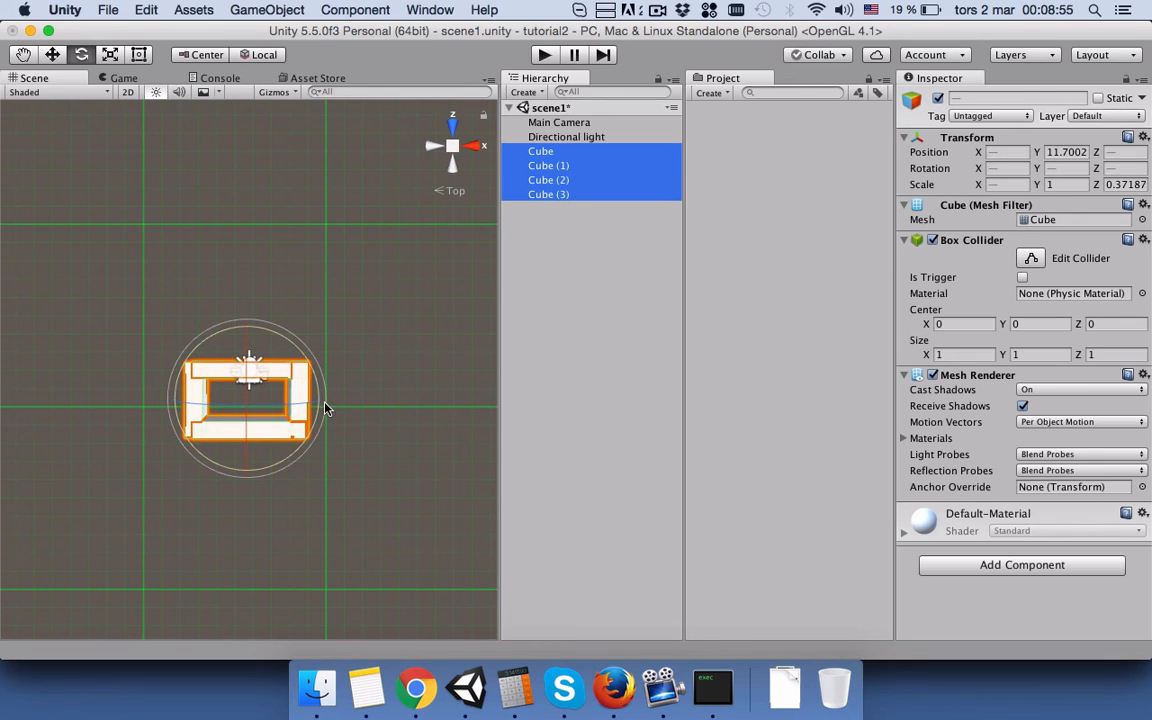
pyautogui.moveTo(308, 350)
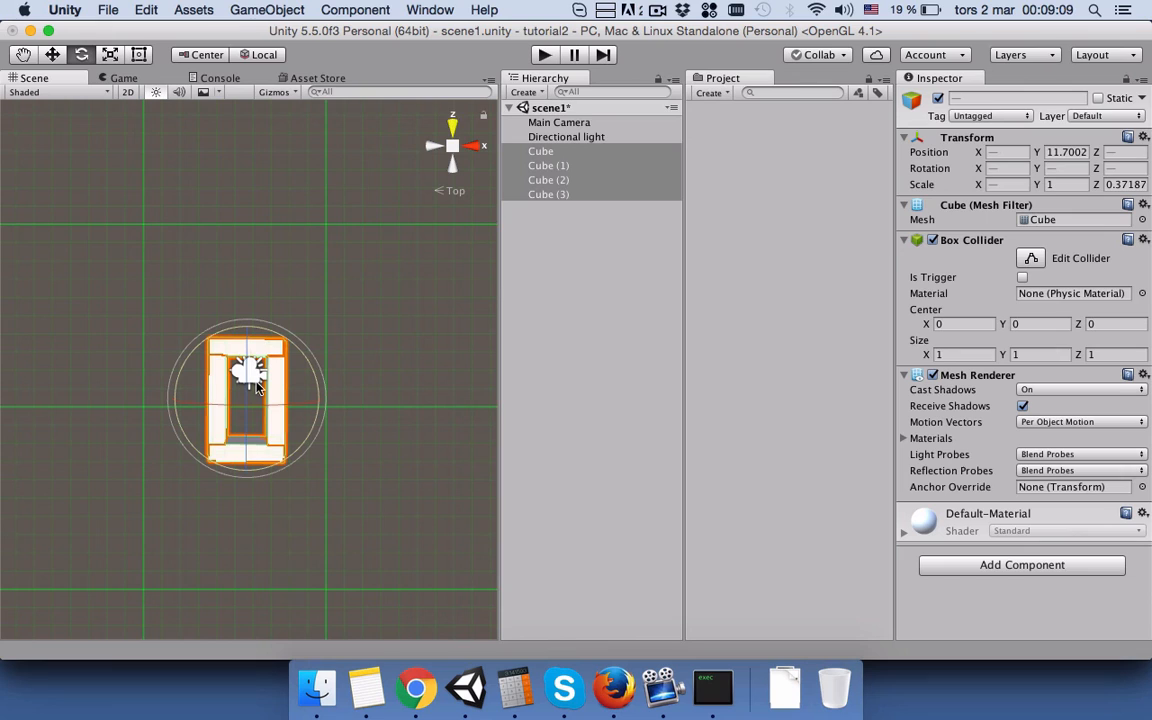
pyautogui.moveTo(262, 356)
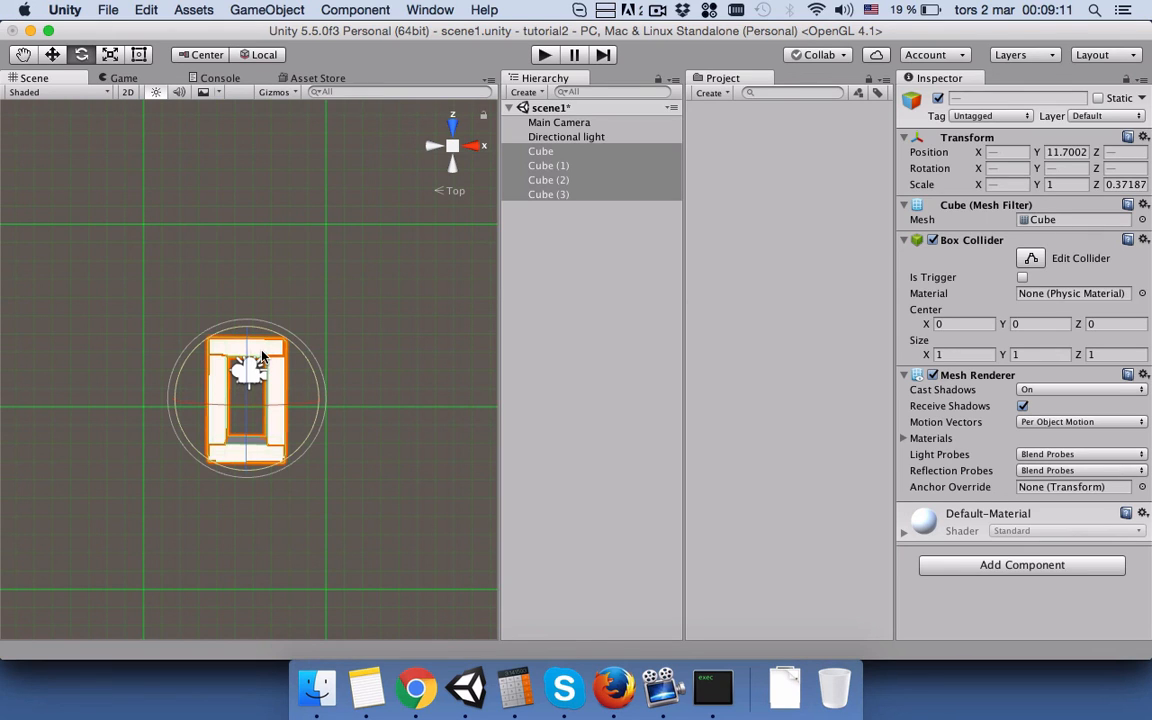
pyautogui.moveTo(194, 378)
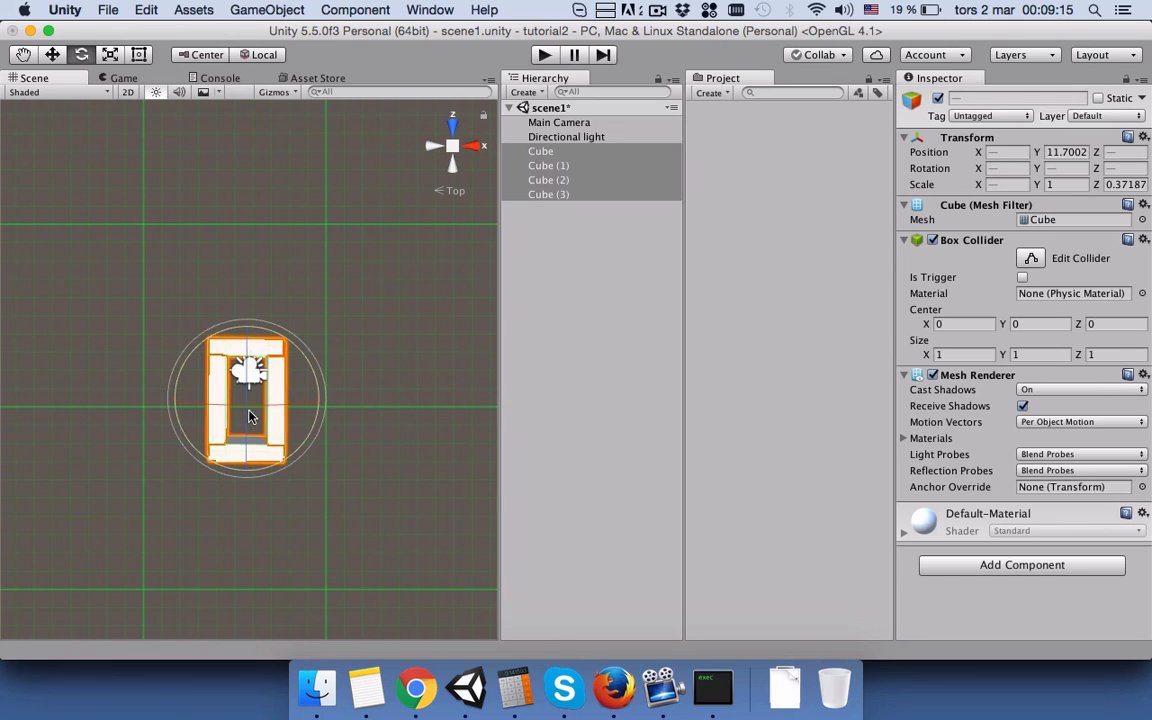
pyautogui.moveTo(556, 274)
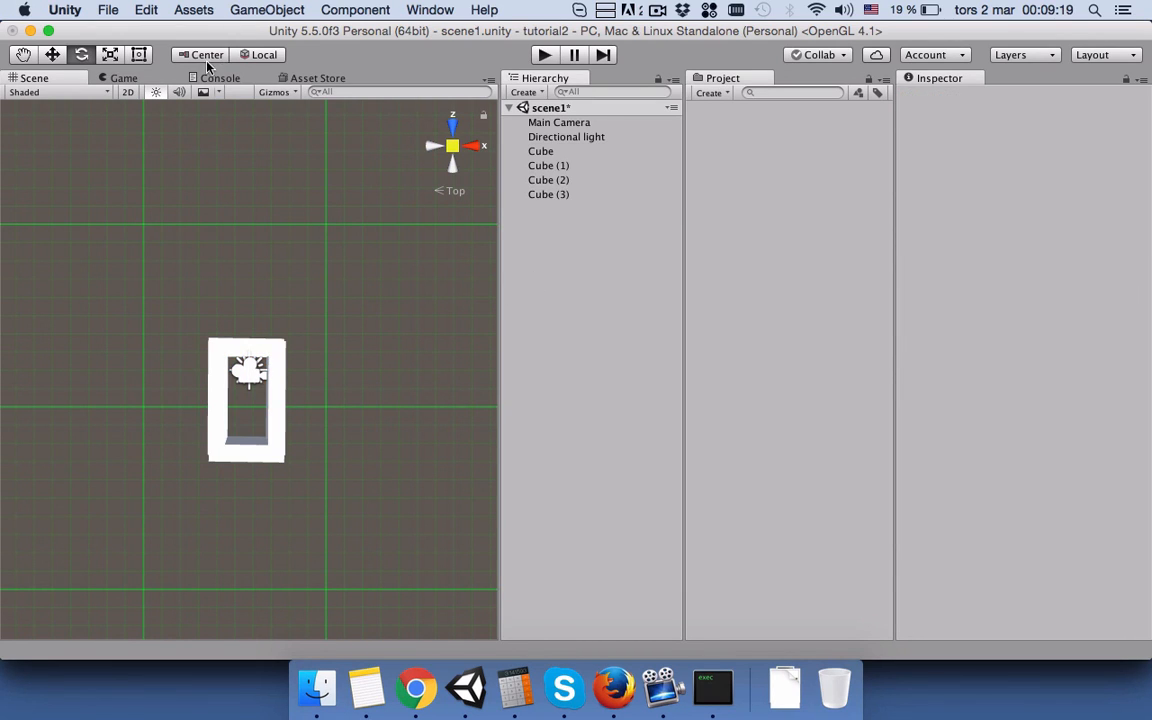
pyautogui.click(204, 54)
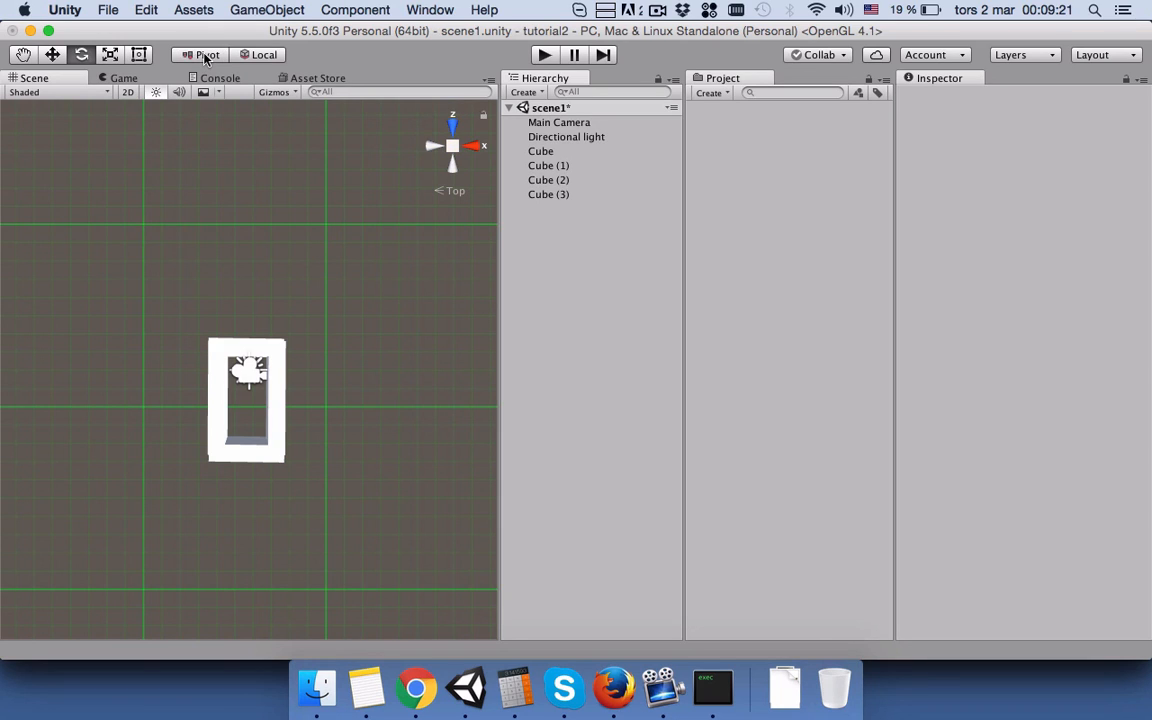
pyautogui.click(204, 54)
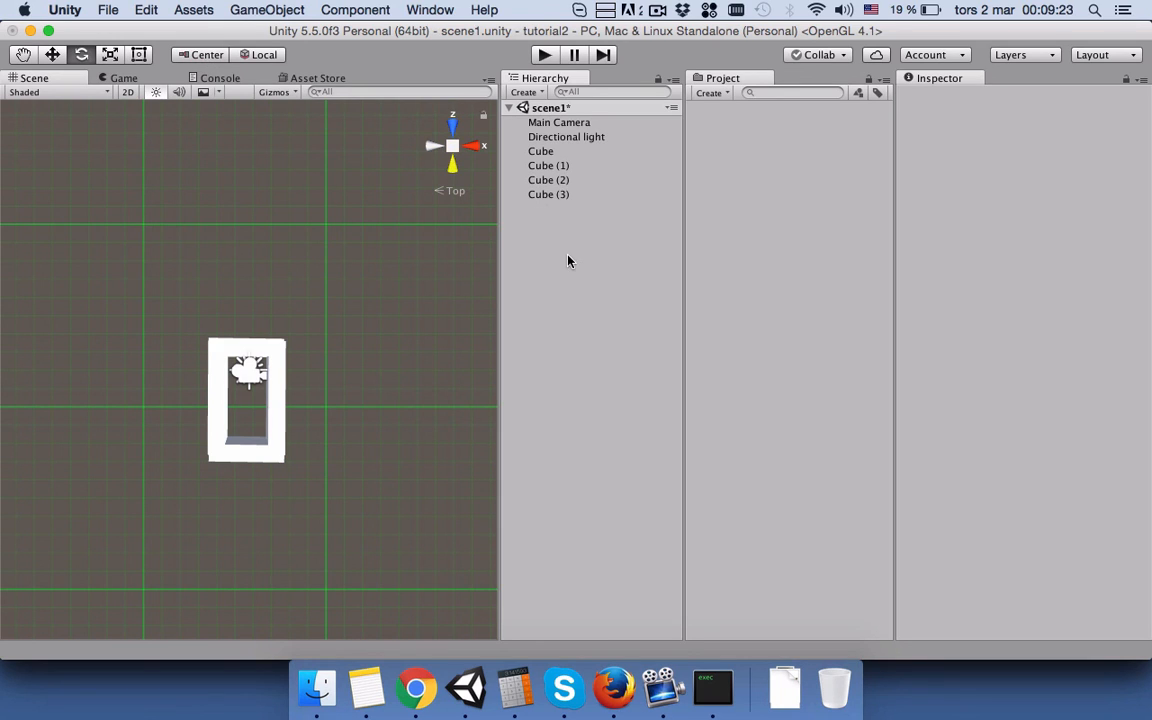